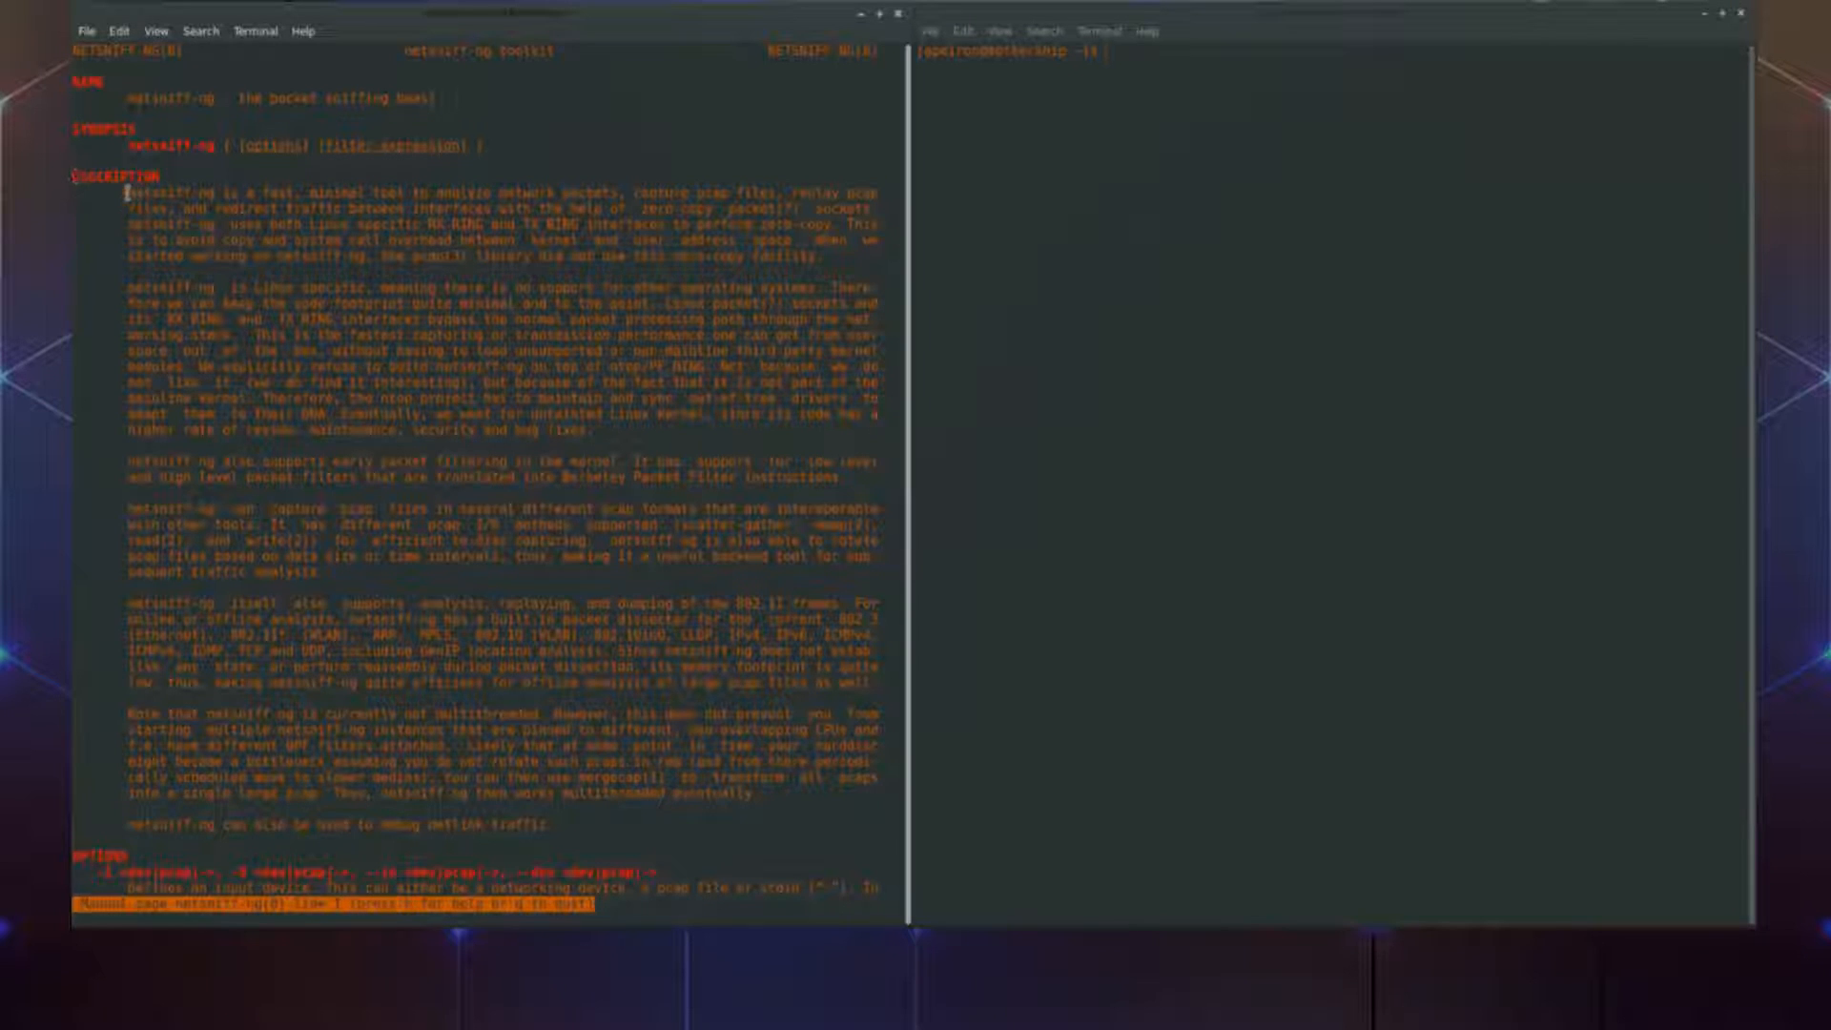
- Scroll down through the netsniff-ng manual page while the root shell is obtained
scroll("down", 3)
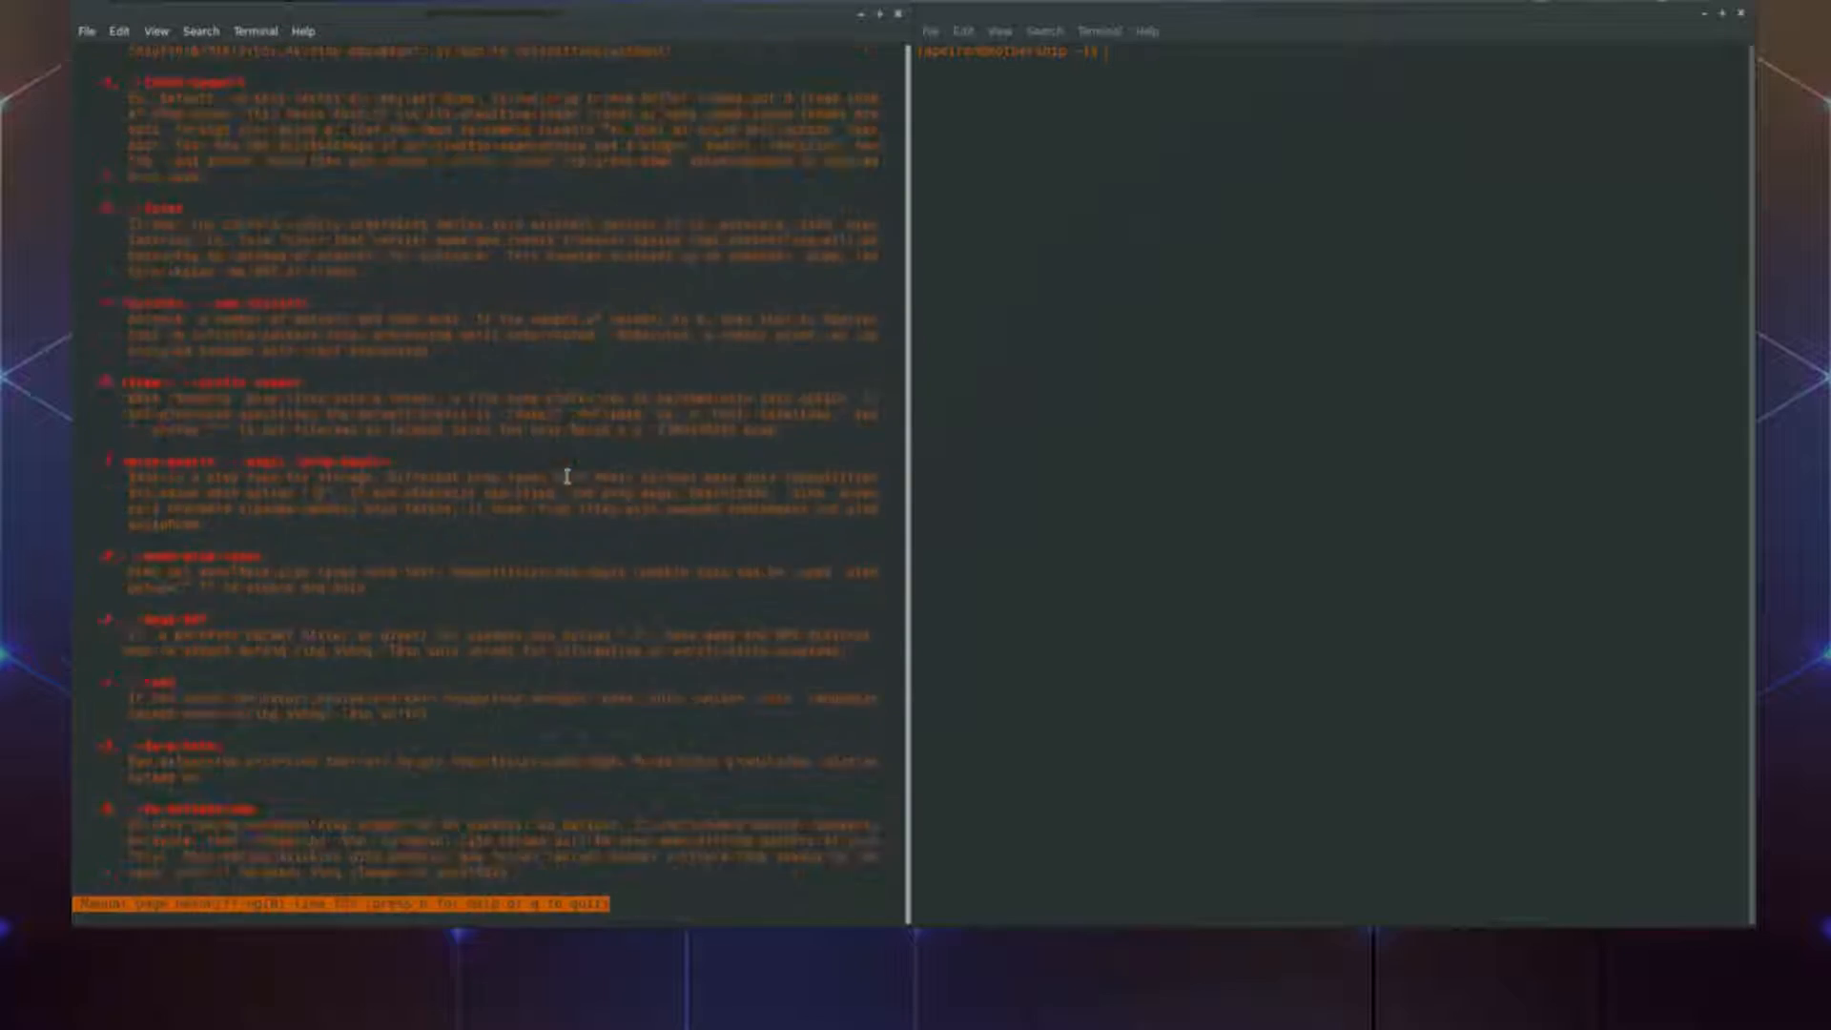
scroll("down", 3)
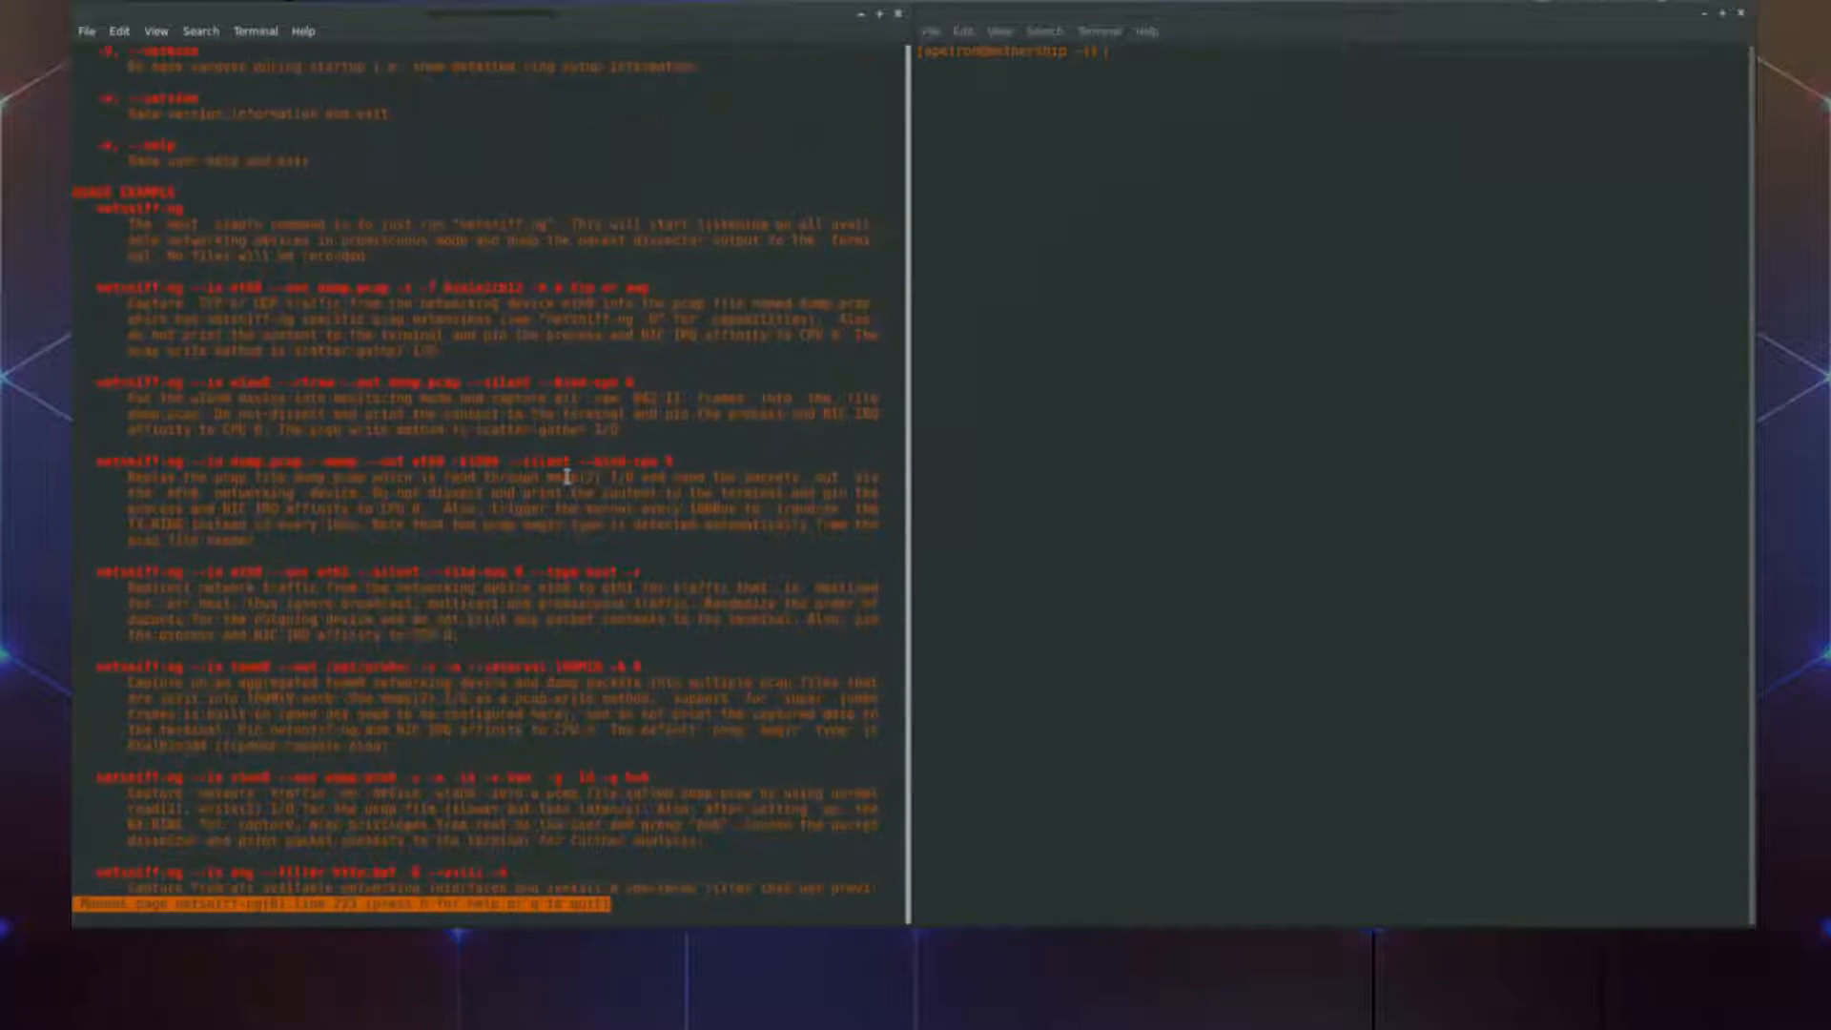
scroll("down", 3)
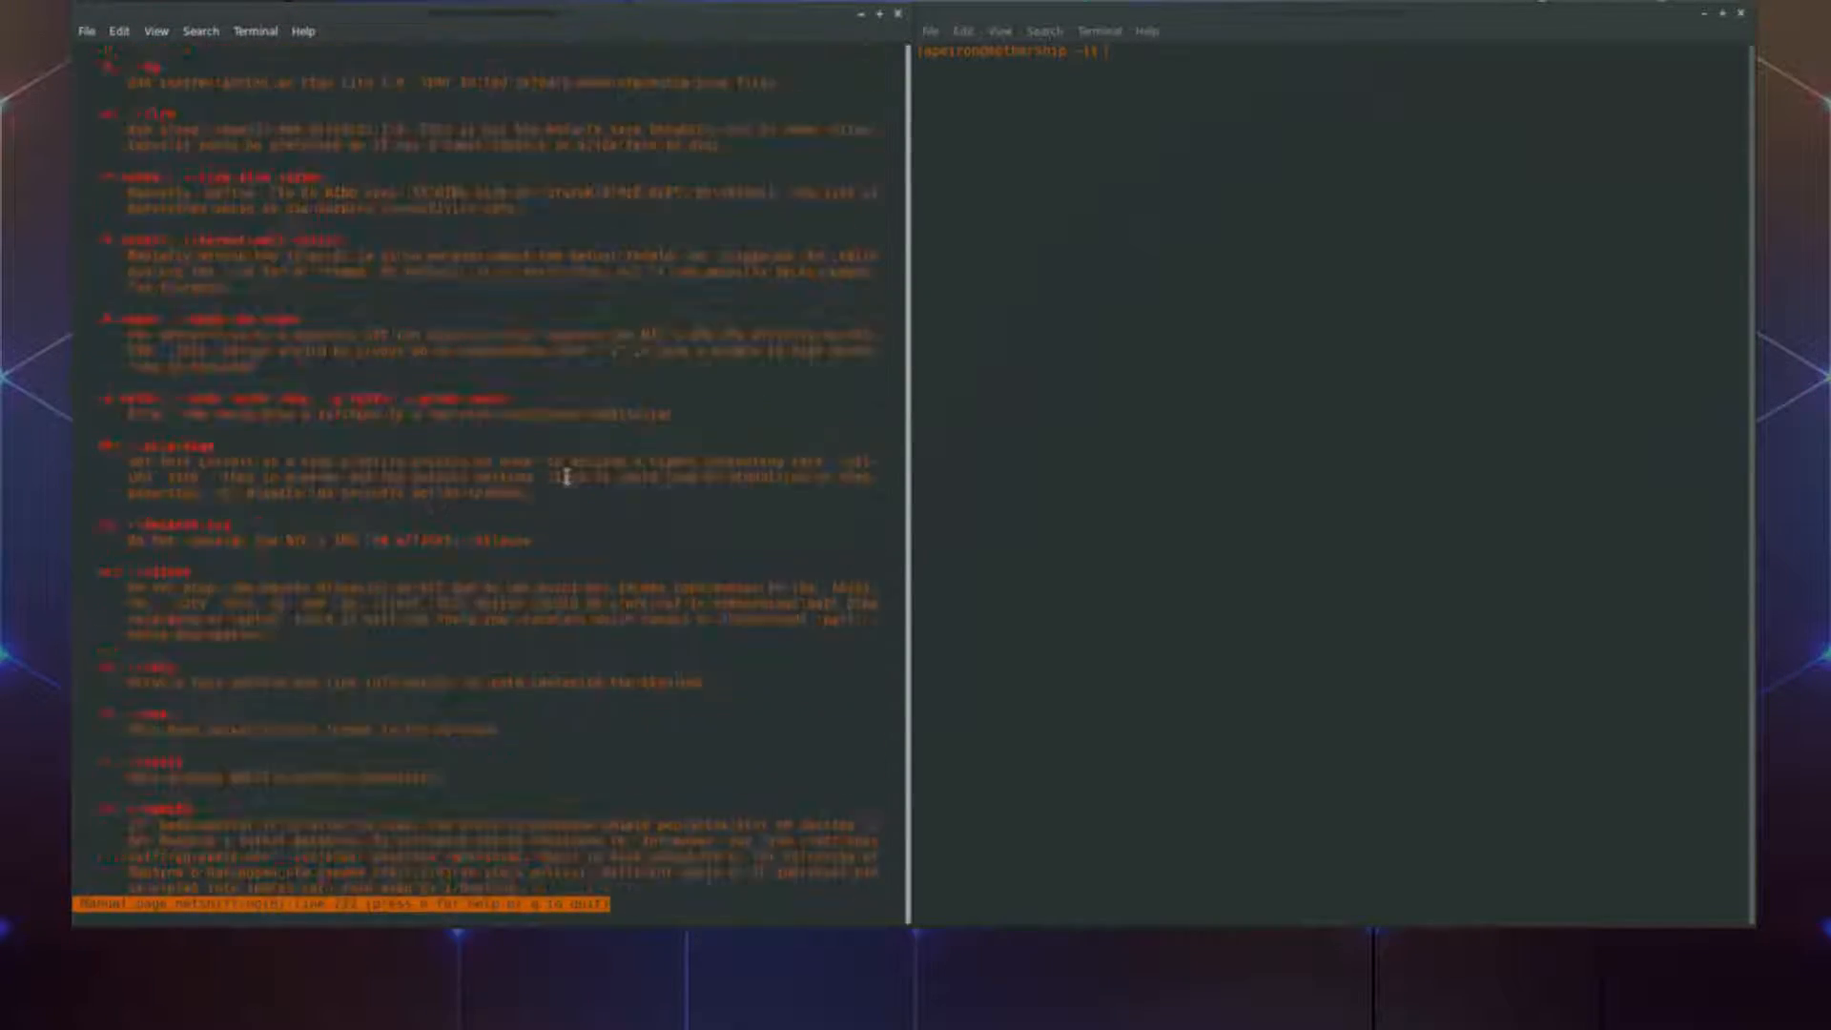
scroll("down", 3)
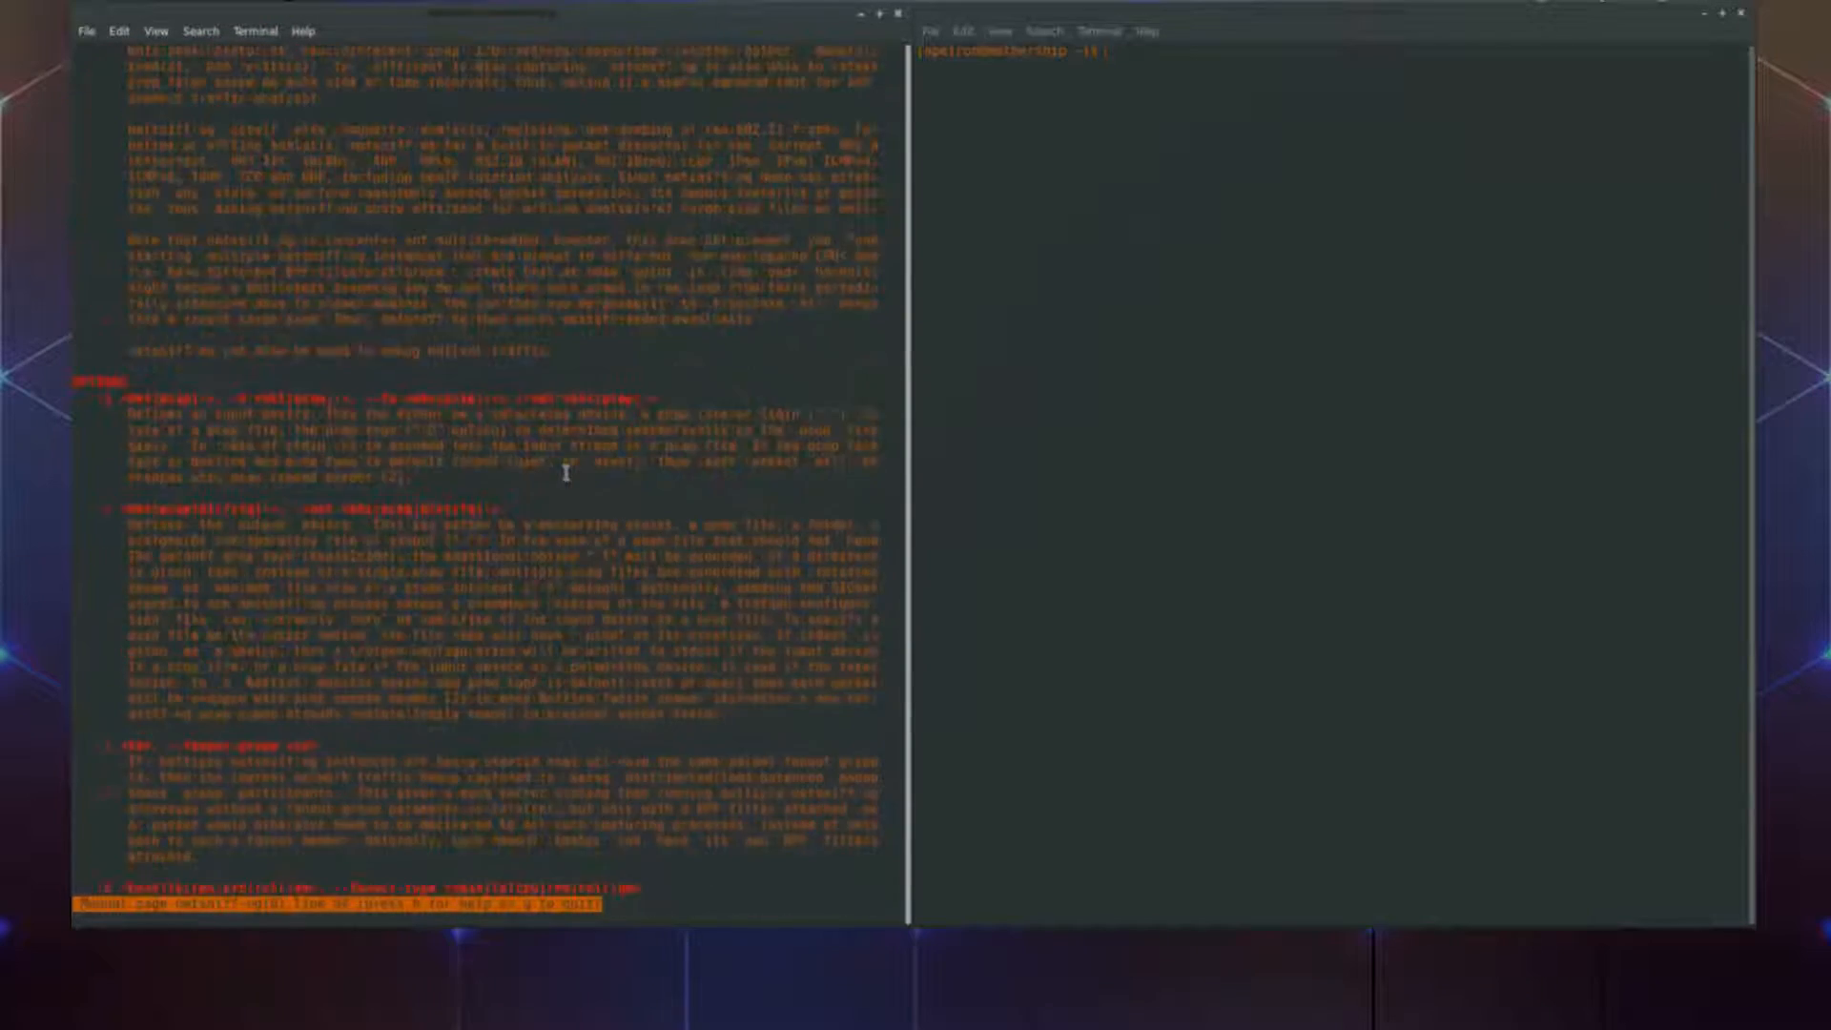
scroll("down", 3)
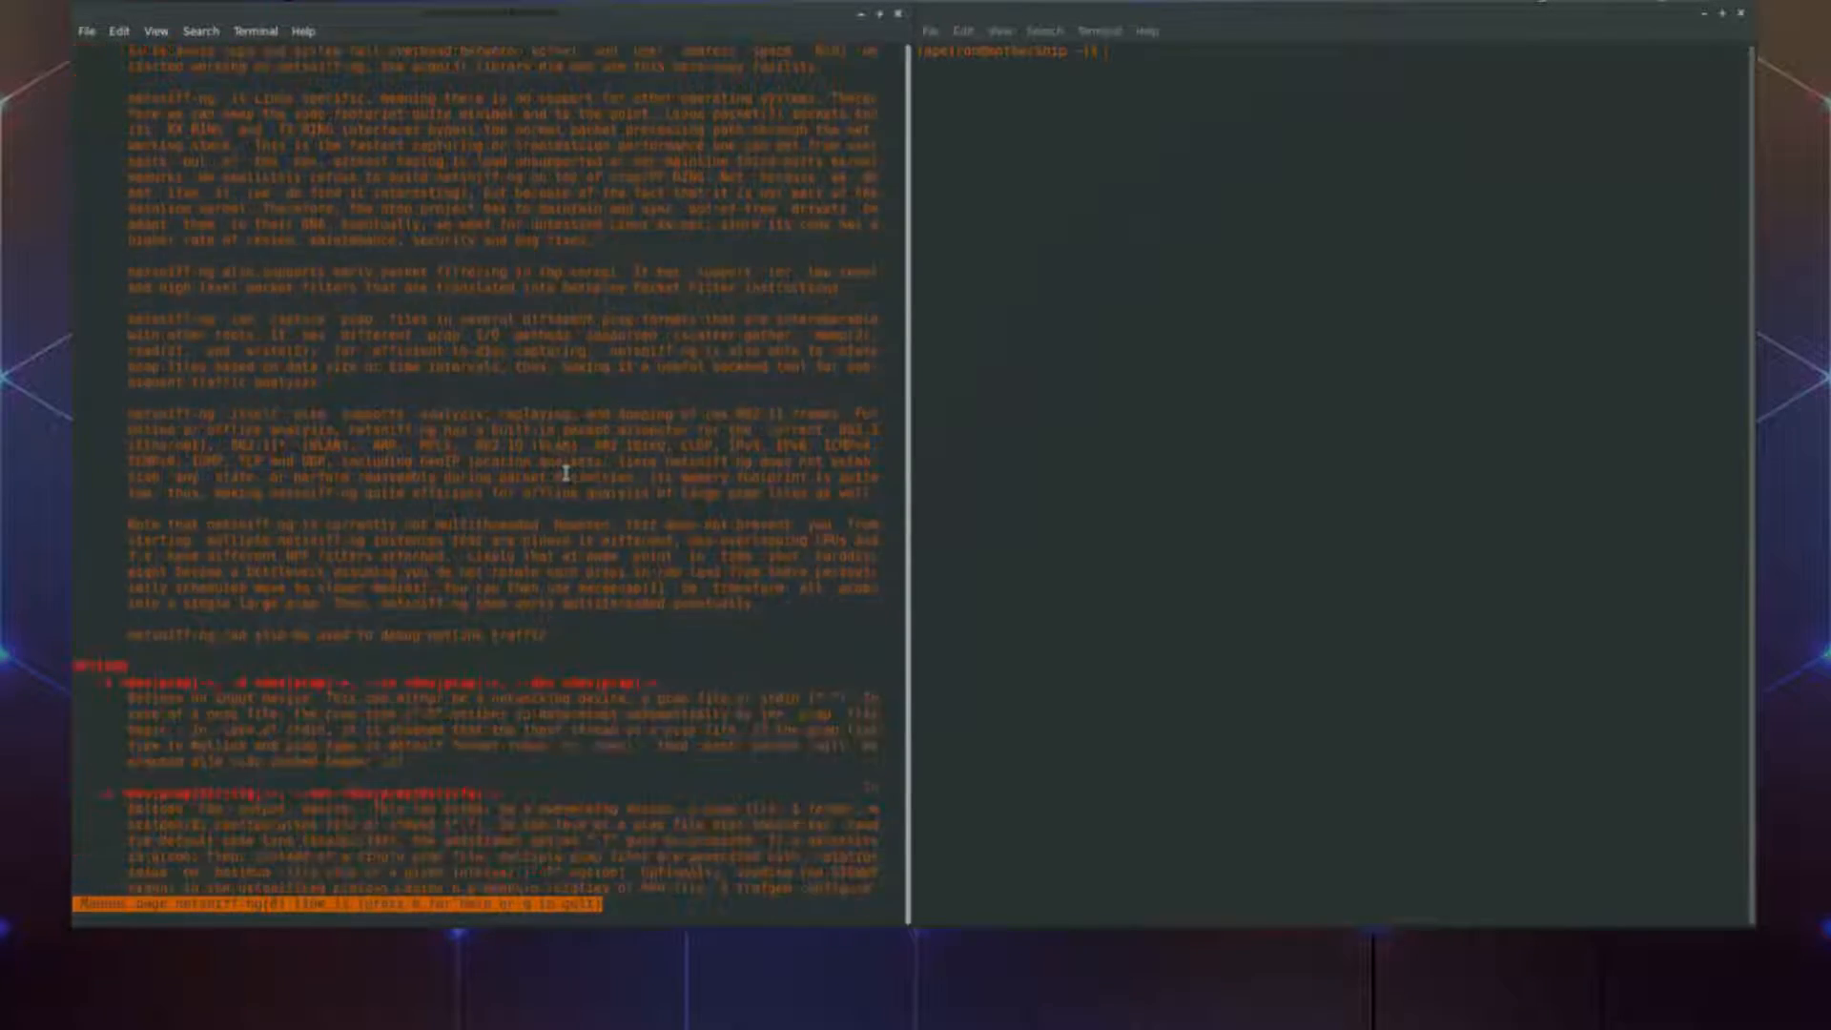
scroll("down", 3)
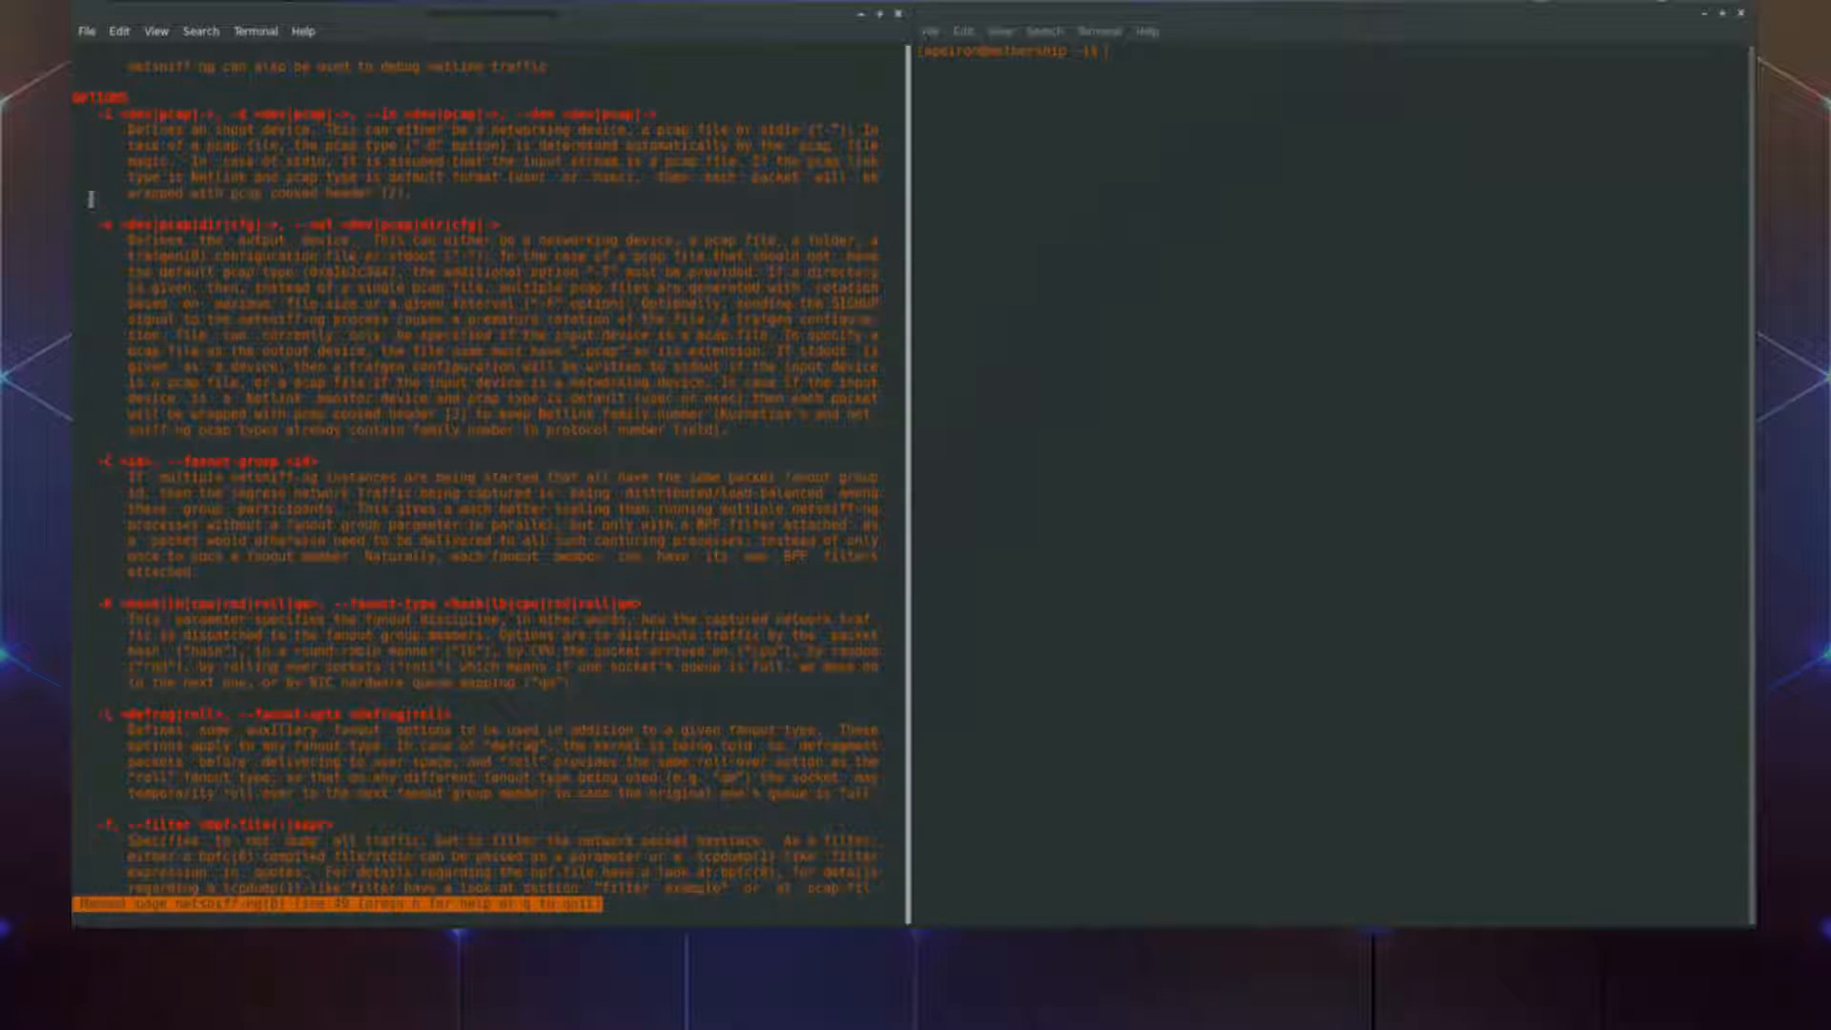
scroll("down", 3)
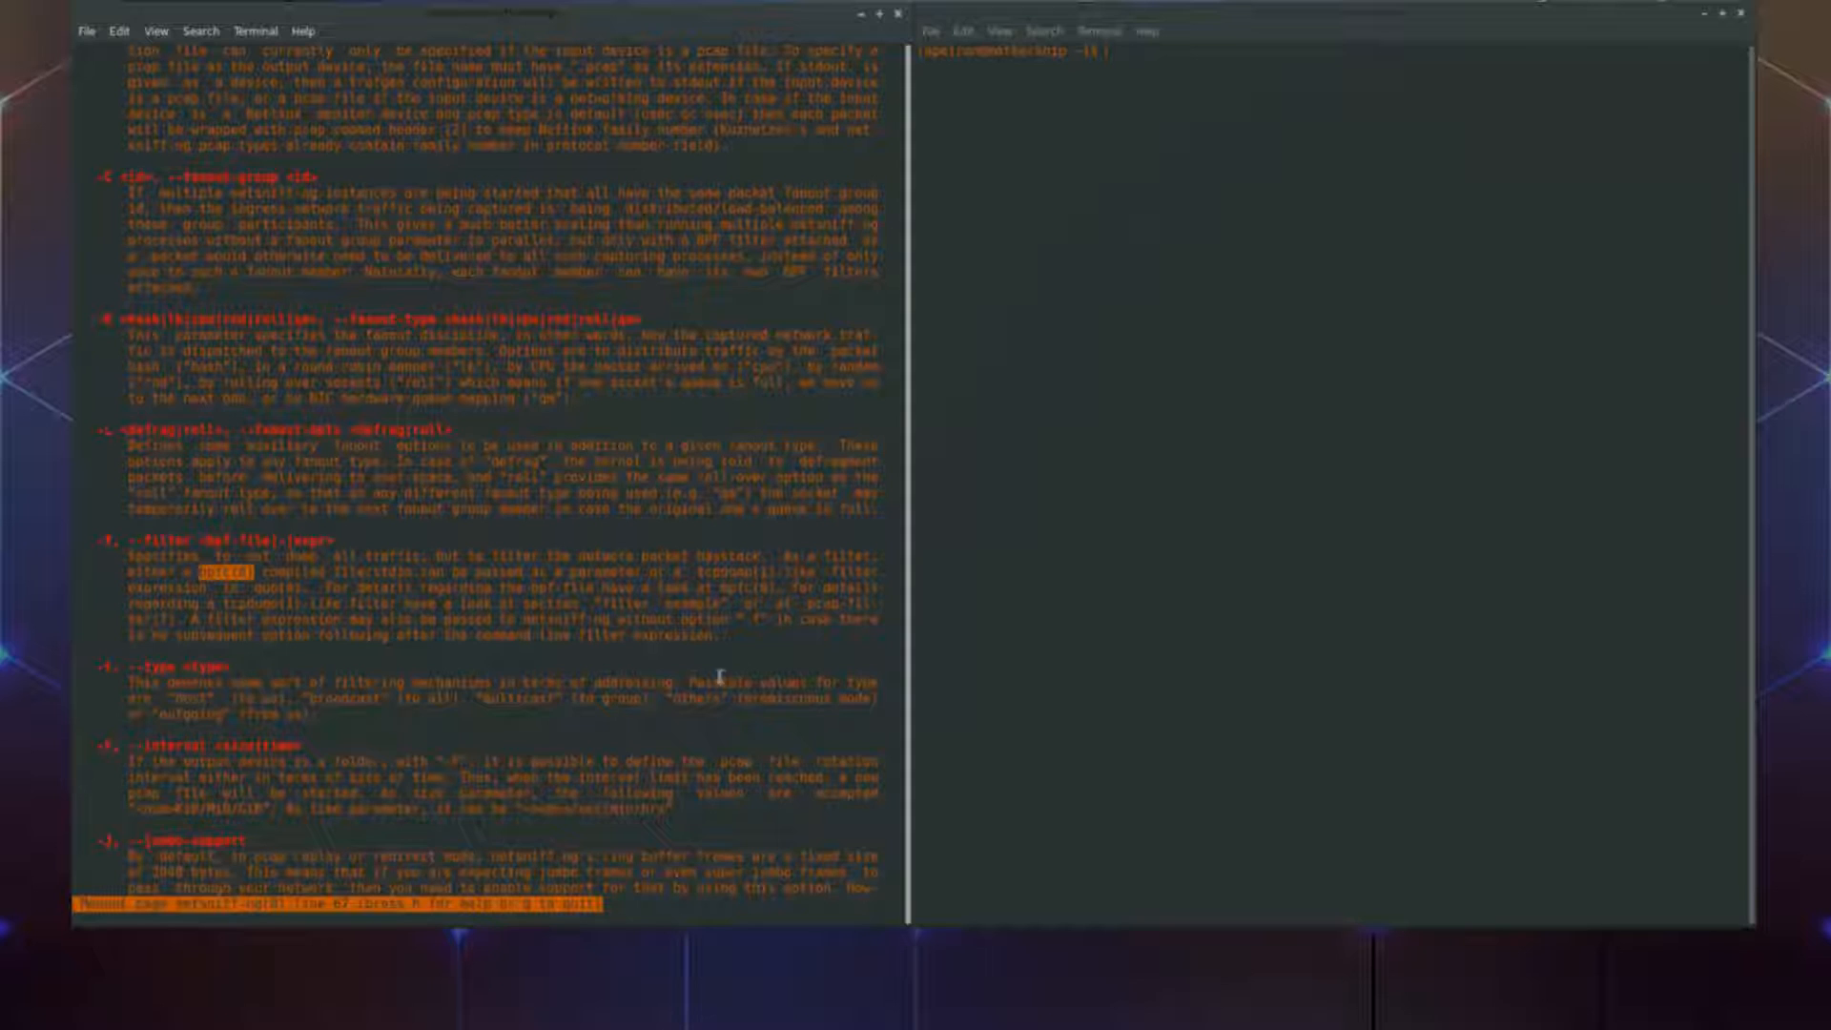
scroll("down", 3)
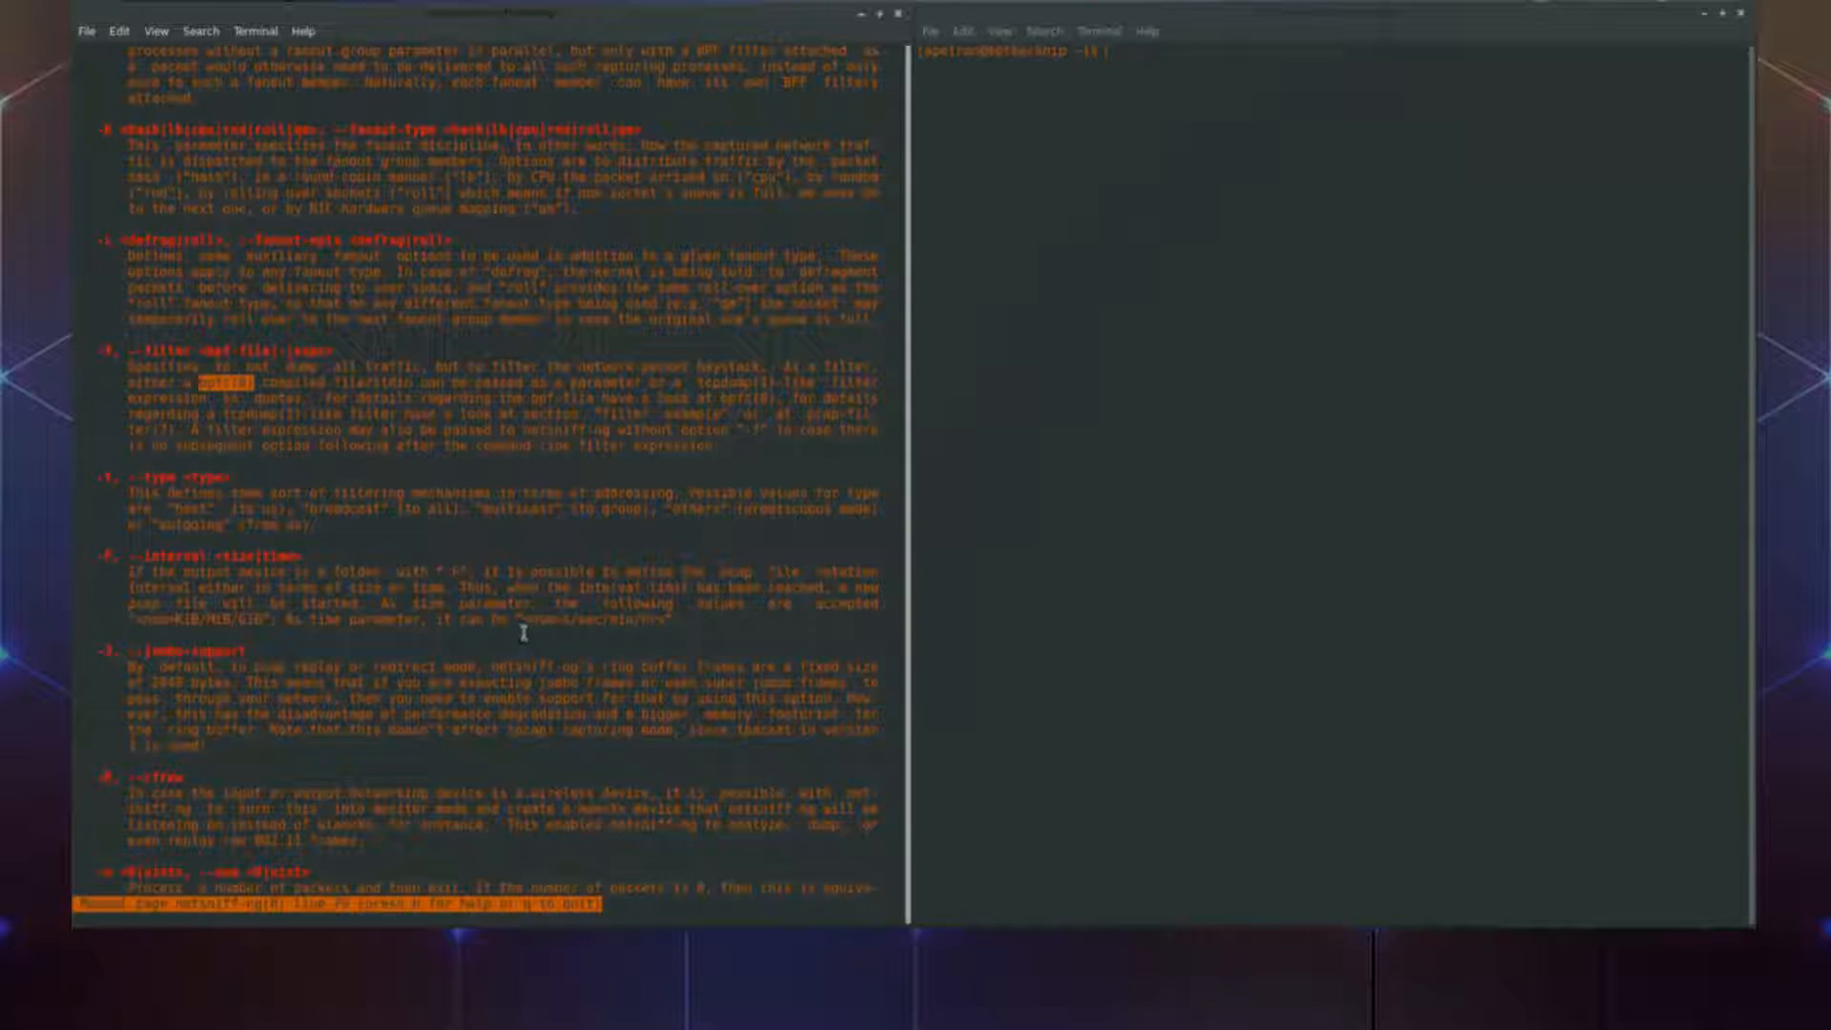
scroll("down", 3)
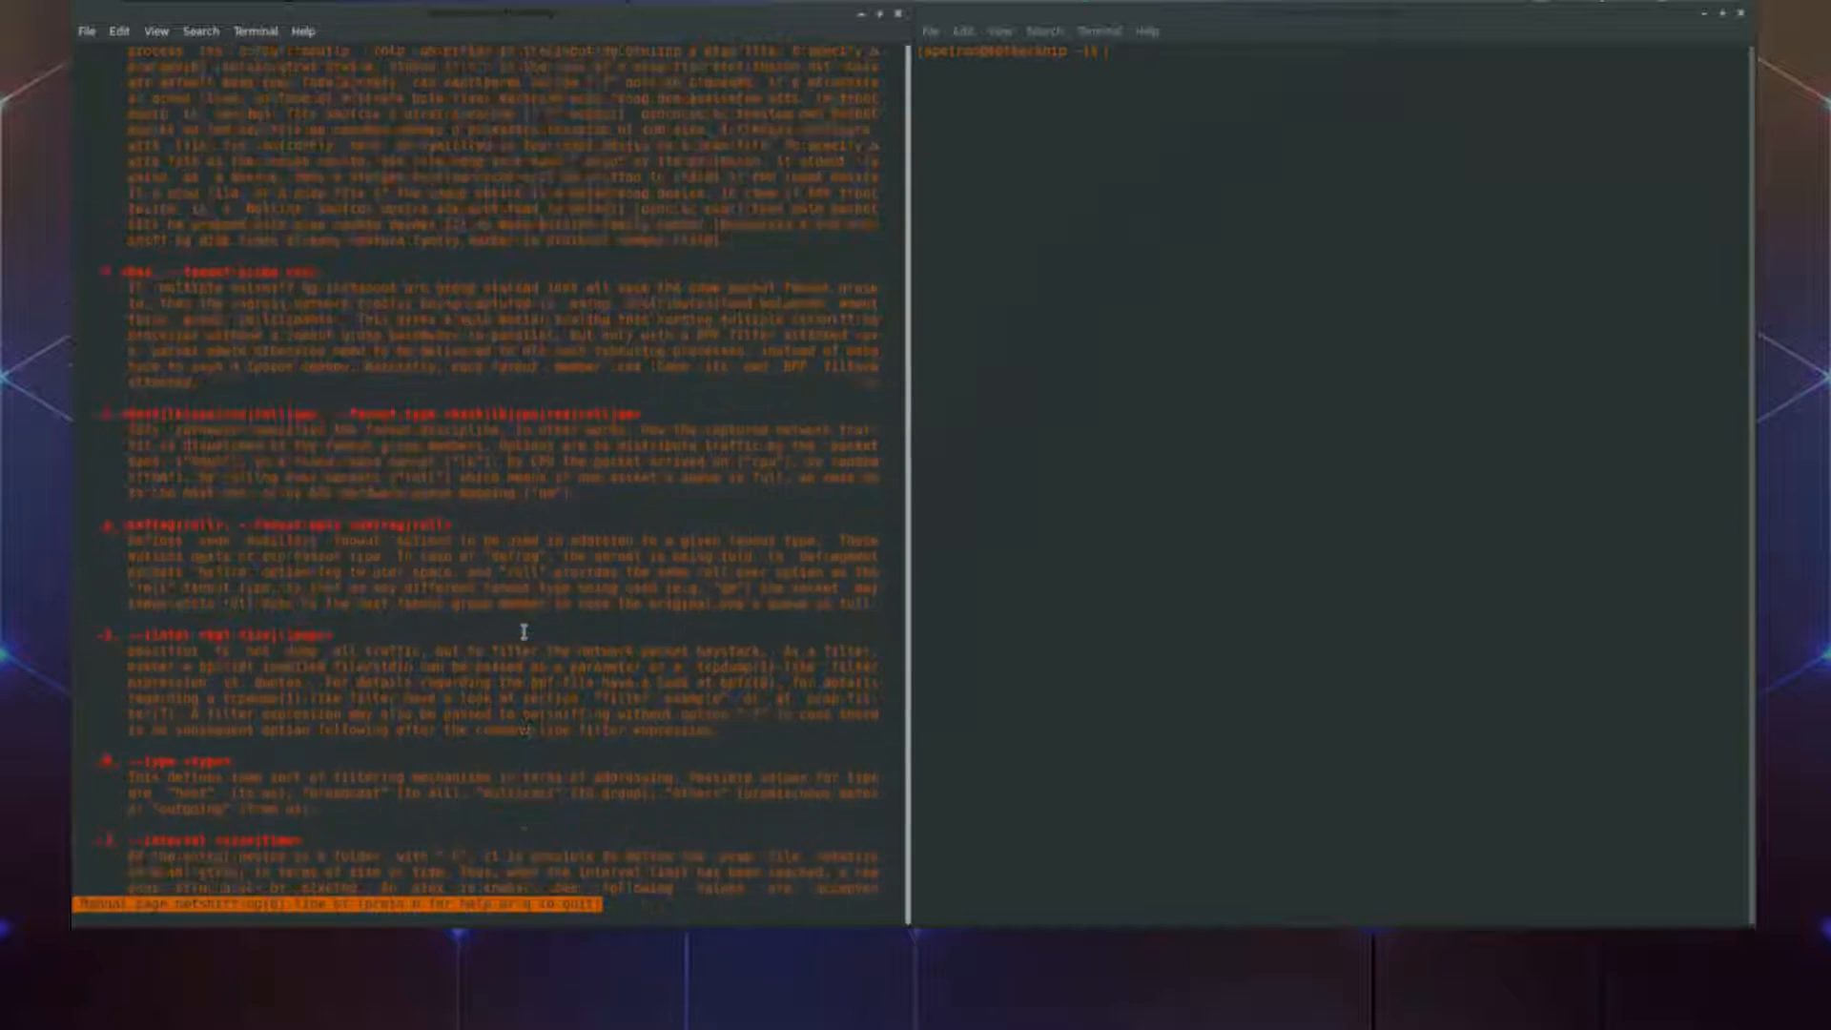
scroll("down", 3)
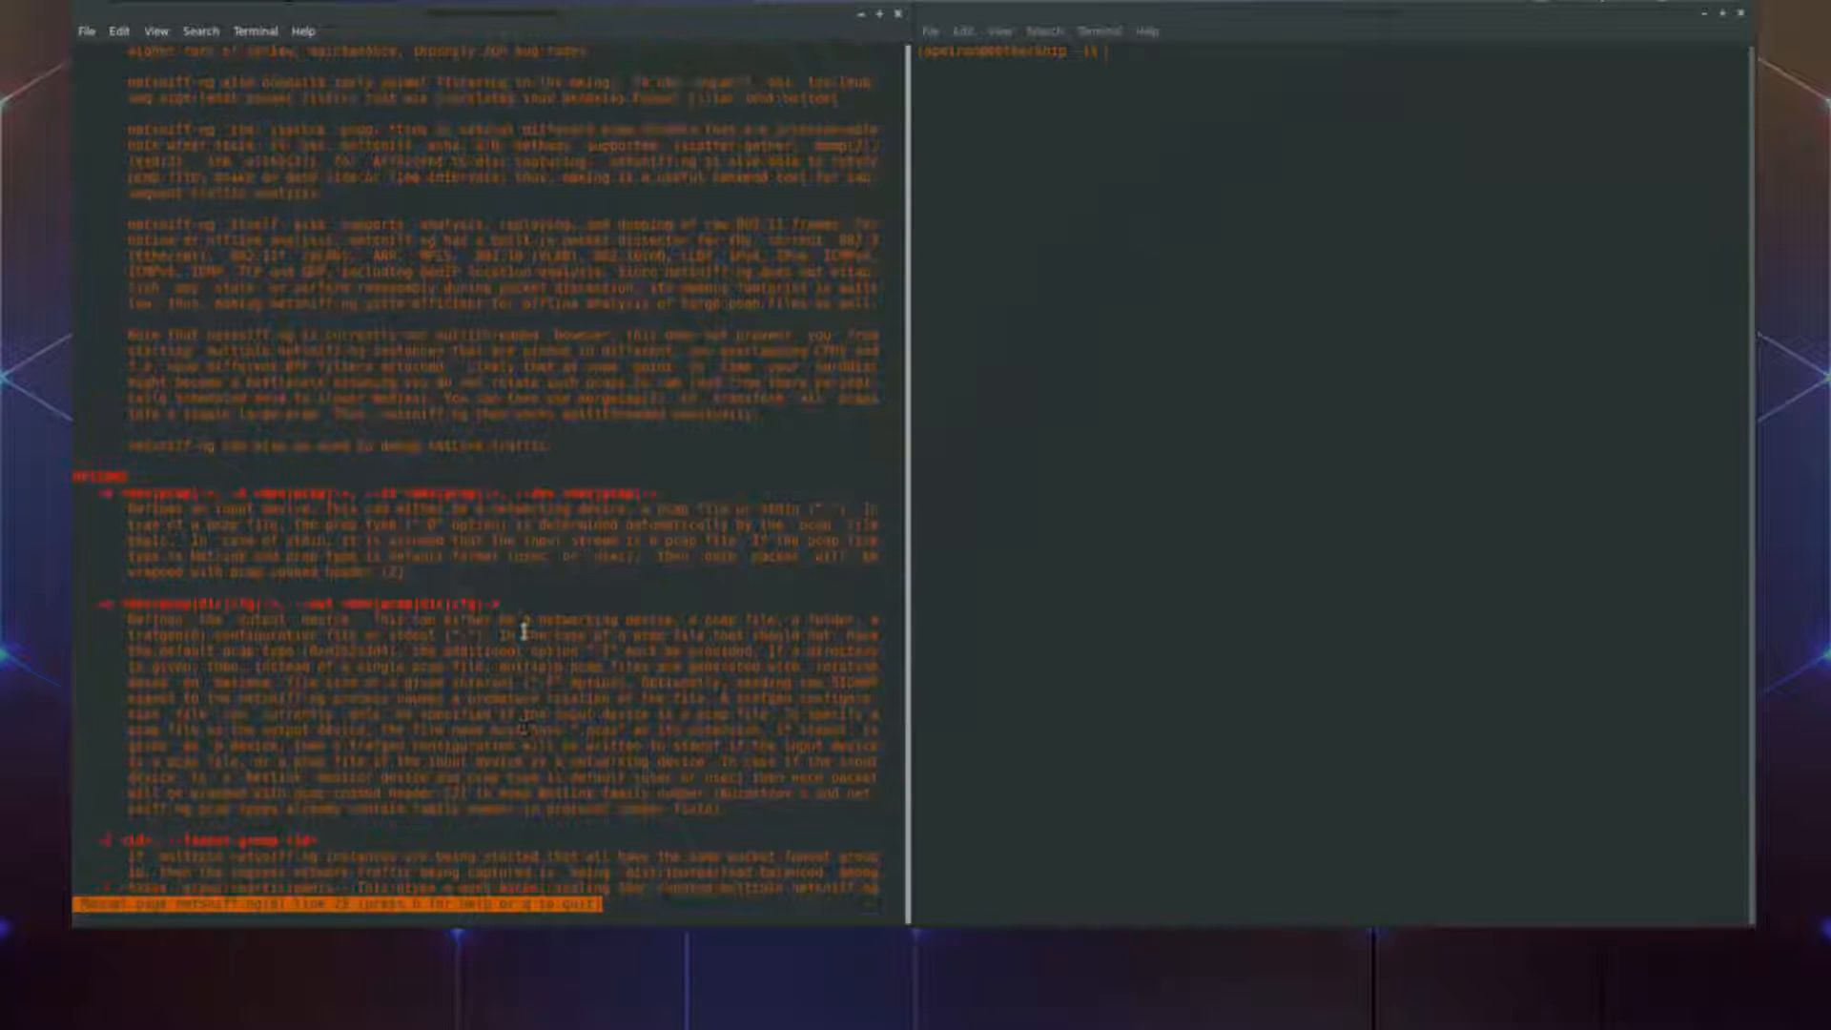
scroll("down", 3)
type("su")
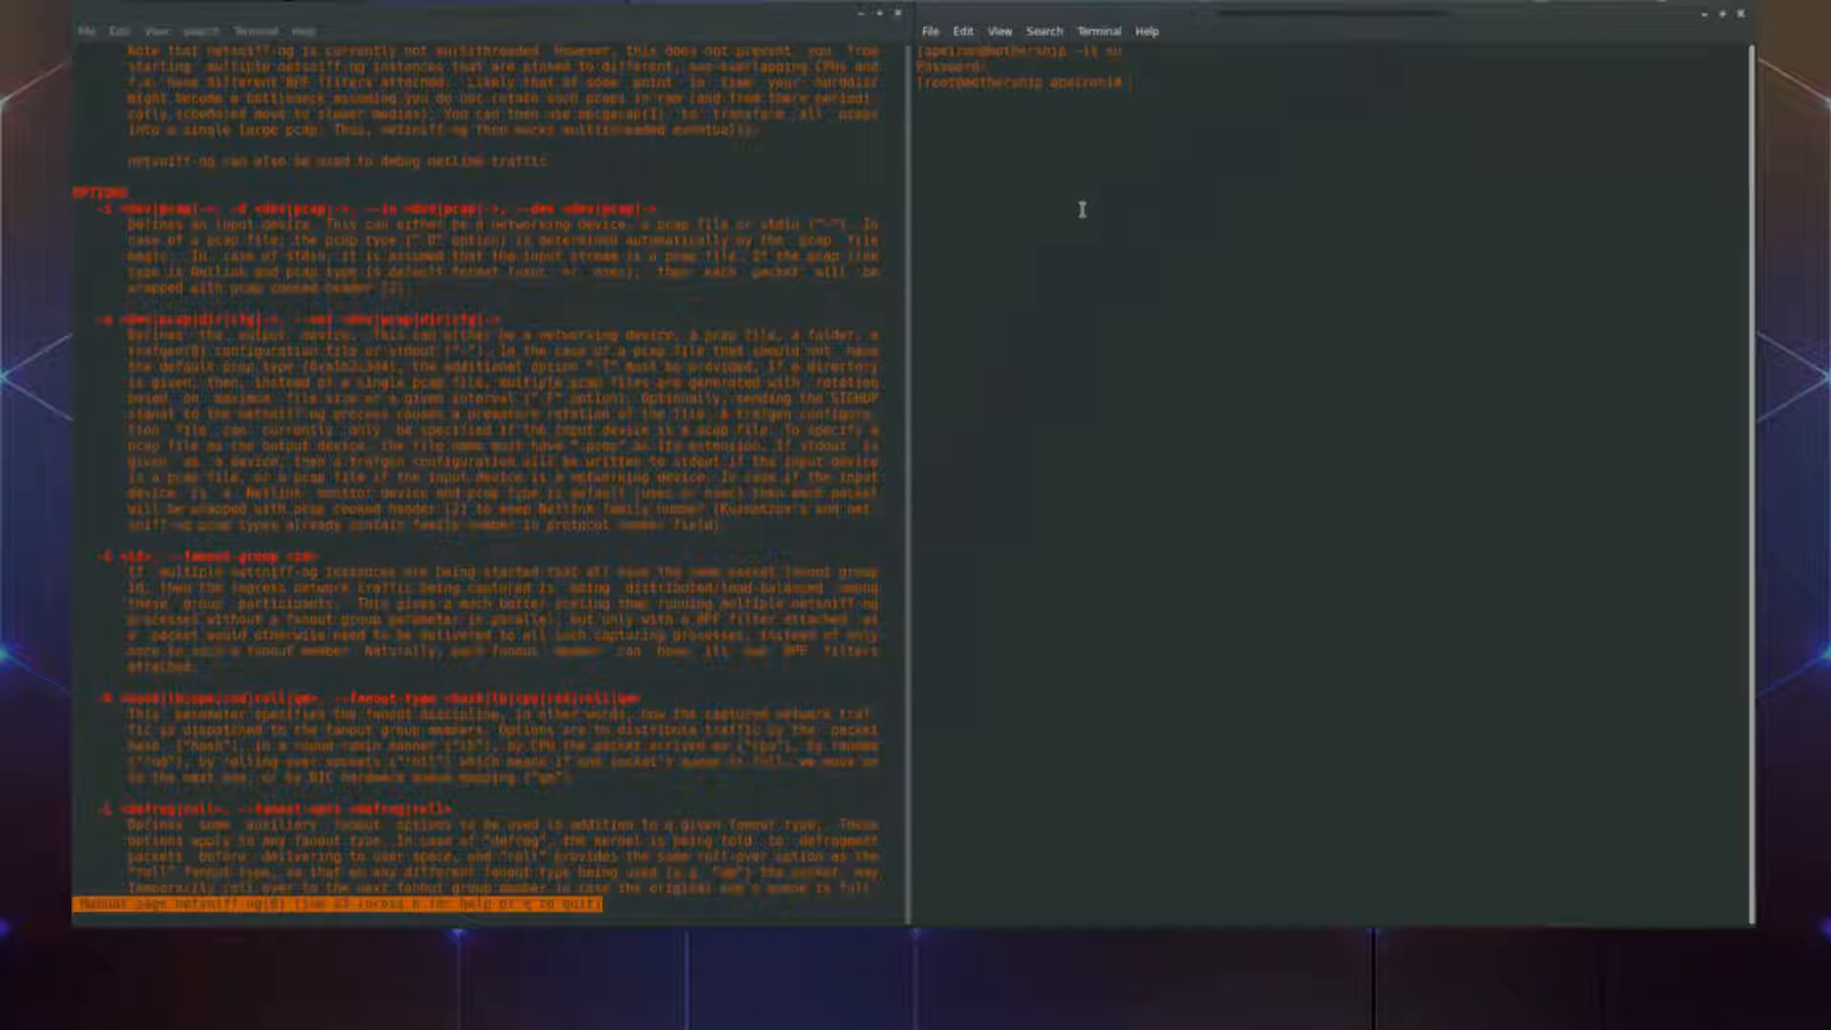
scroll("down", 3)
type("ip")
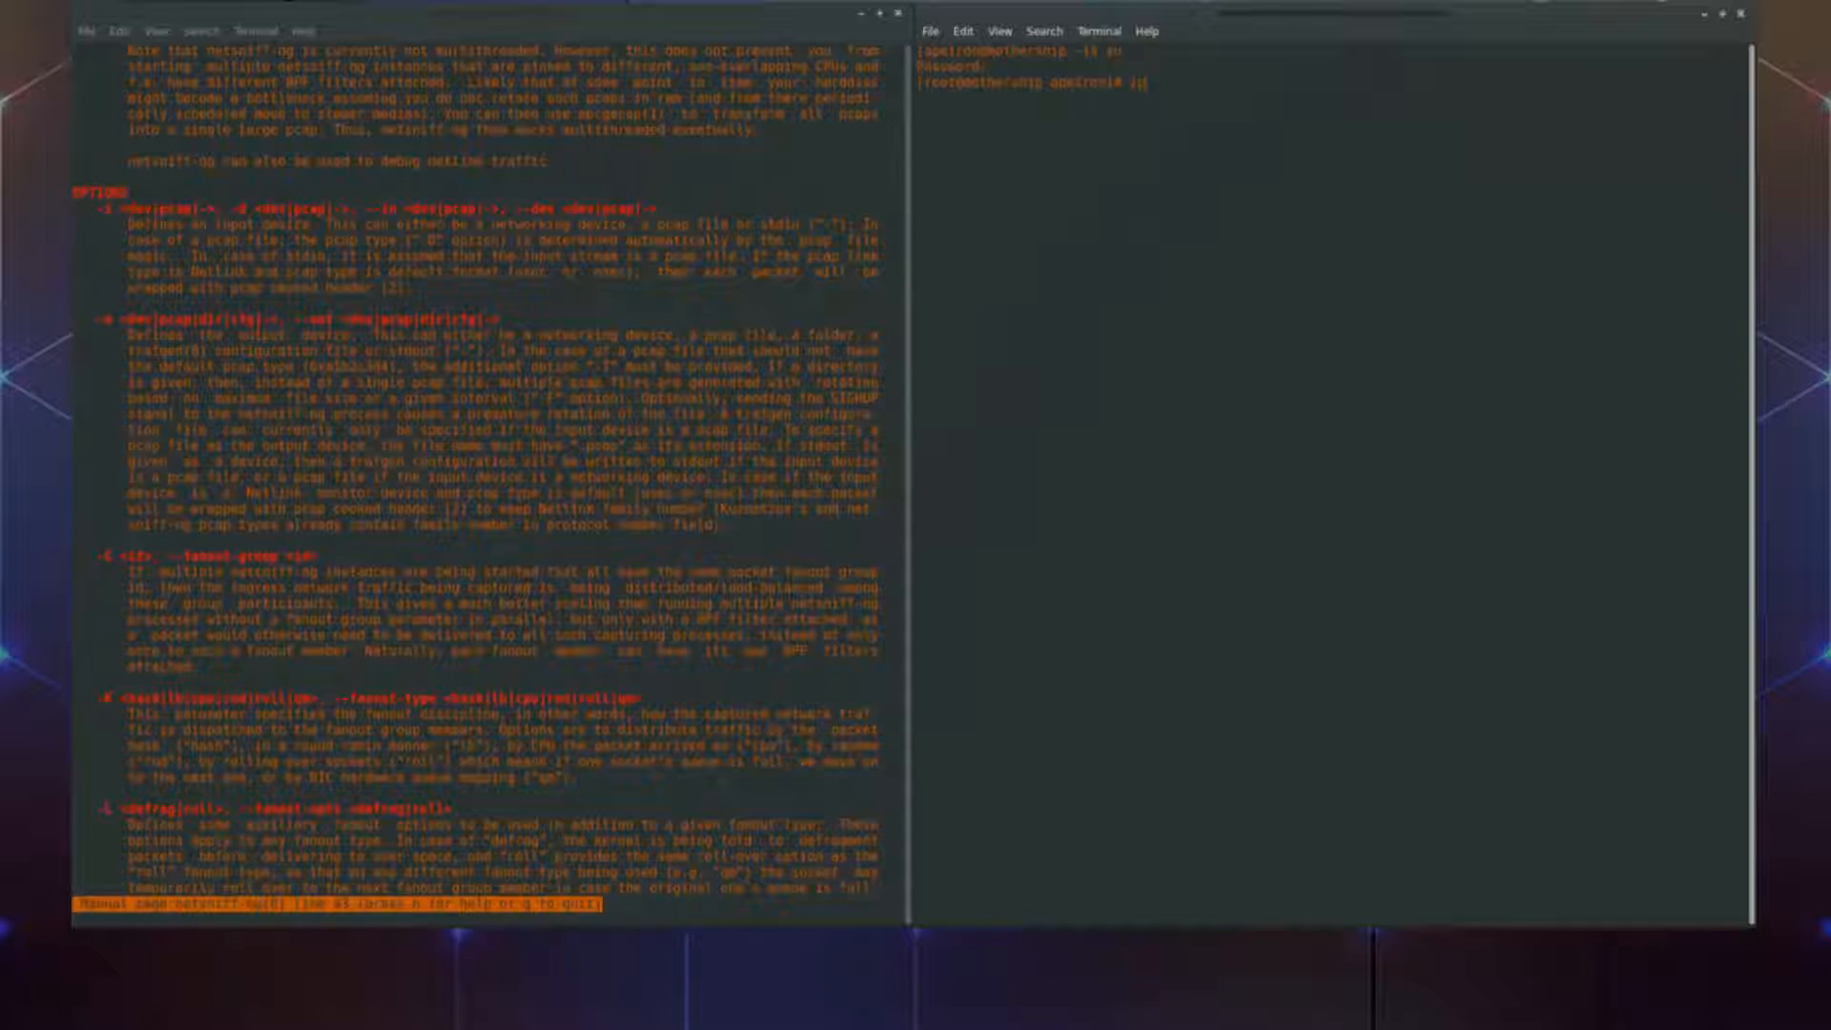
- Run ip link to list interfaces, then begin the netsniff-ng capture command
type("link")
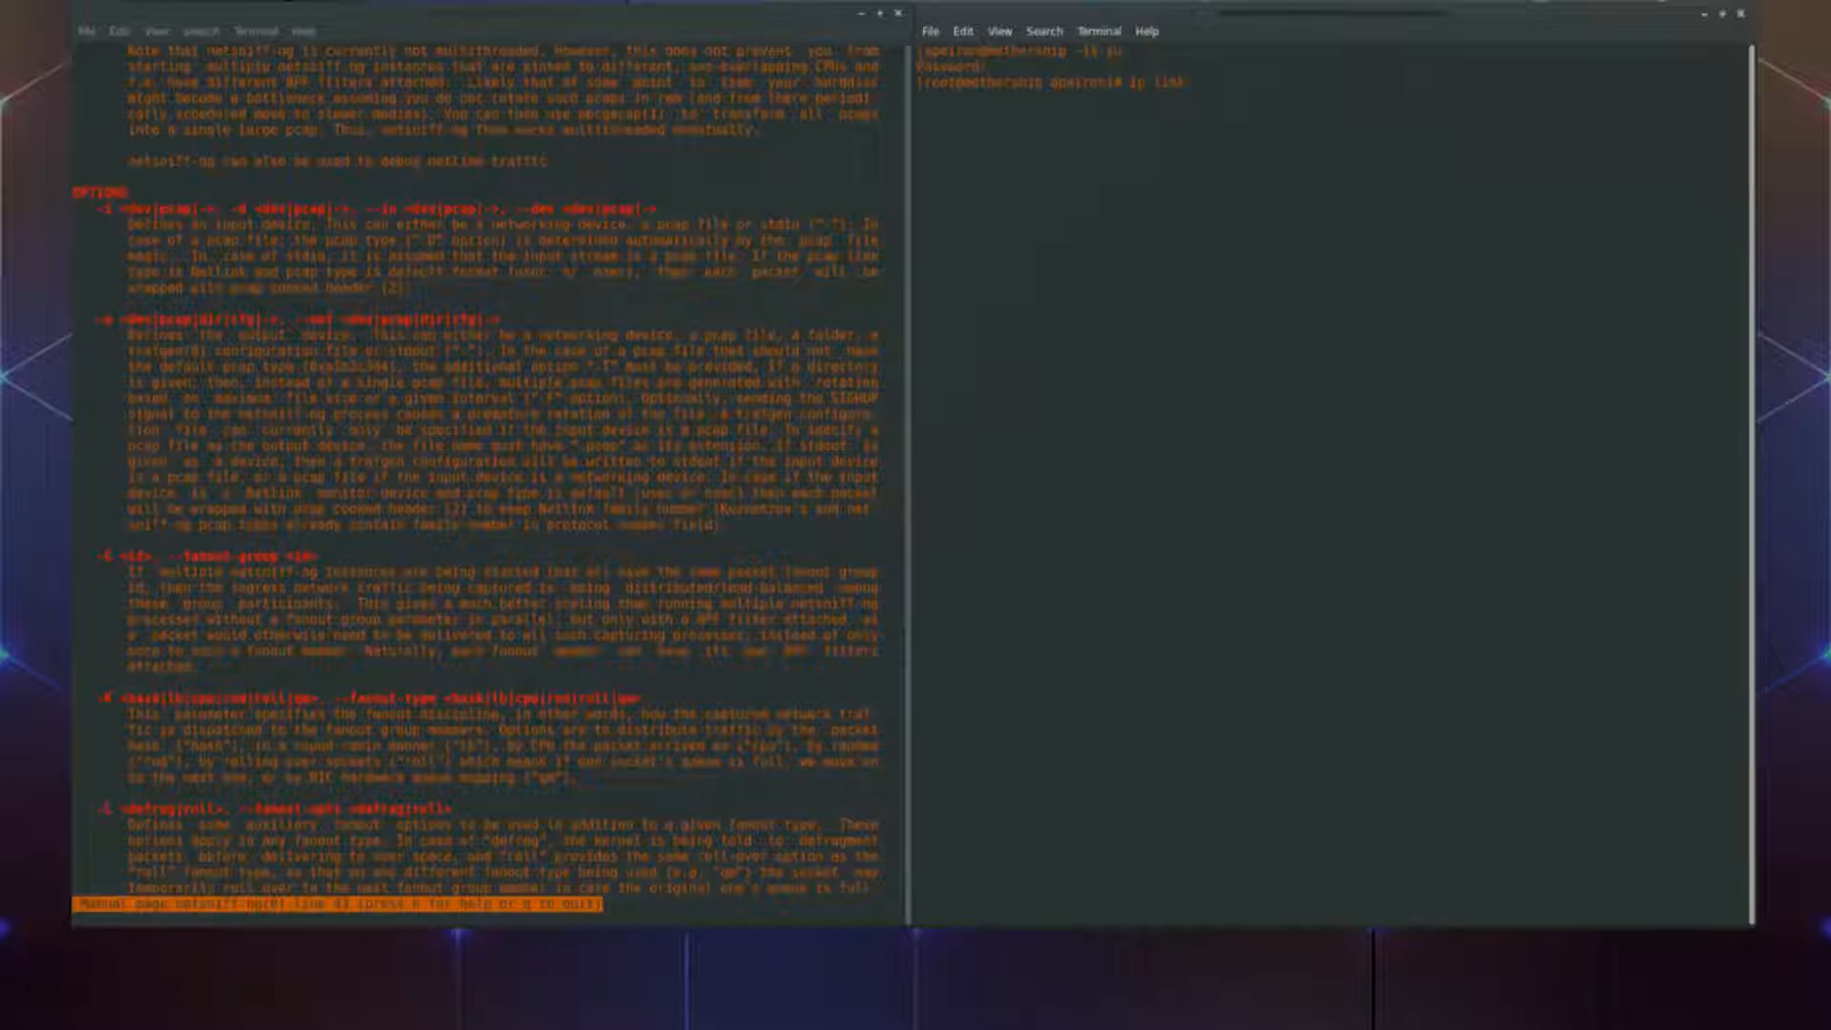
key("Return")
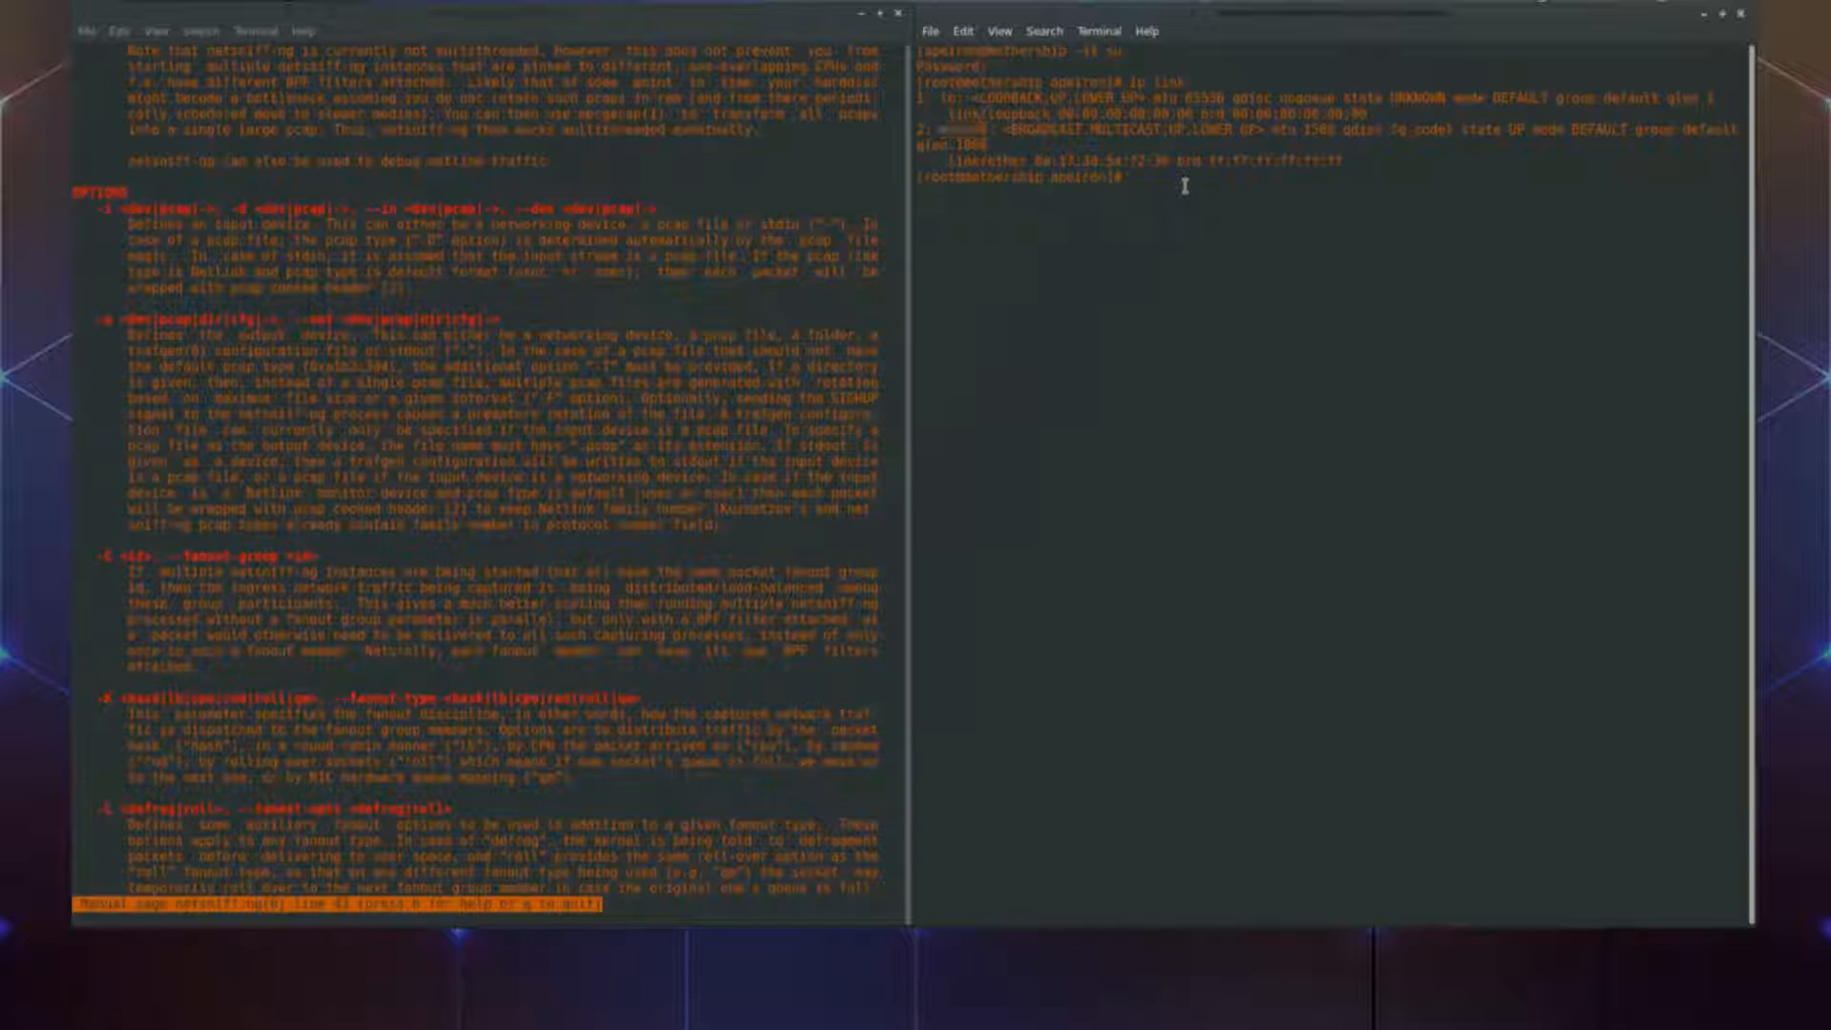
type("netsniff-ng")
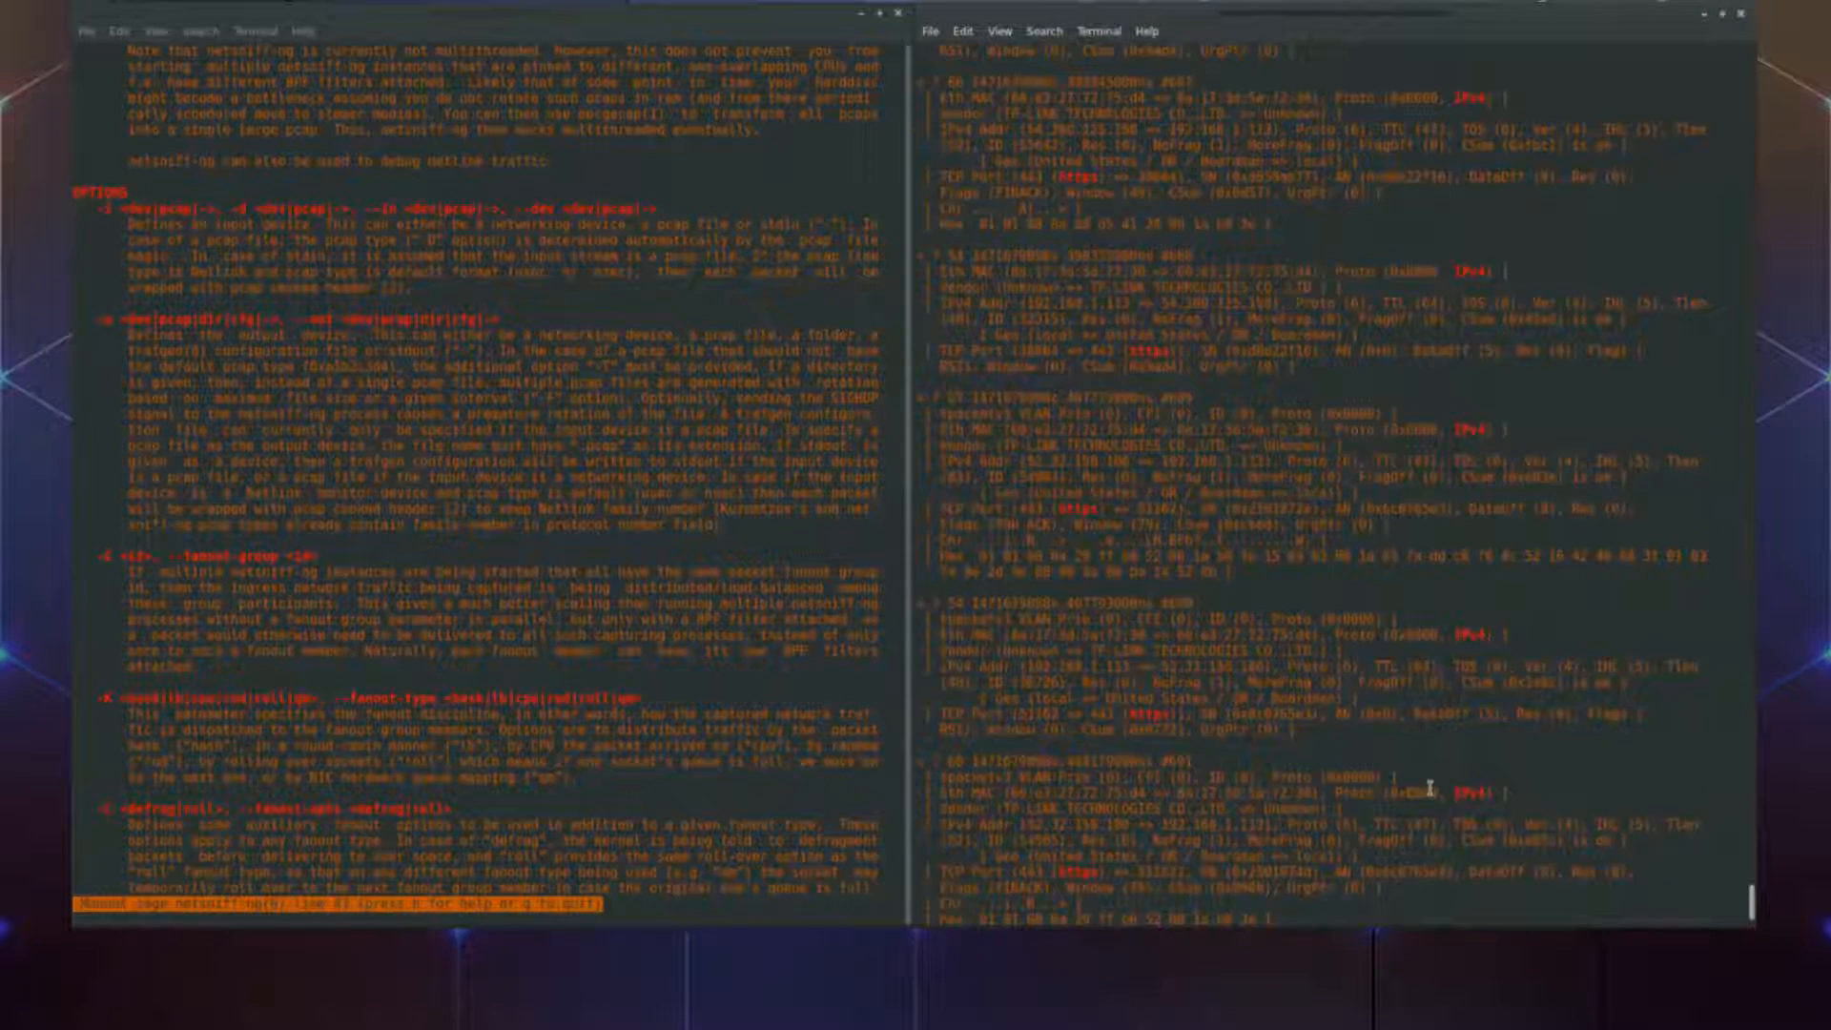
scroll("down", 3)
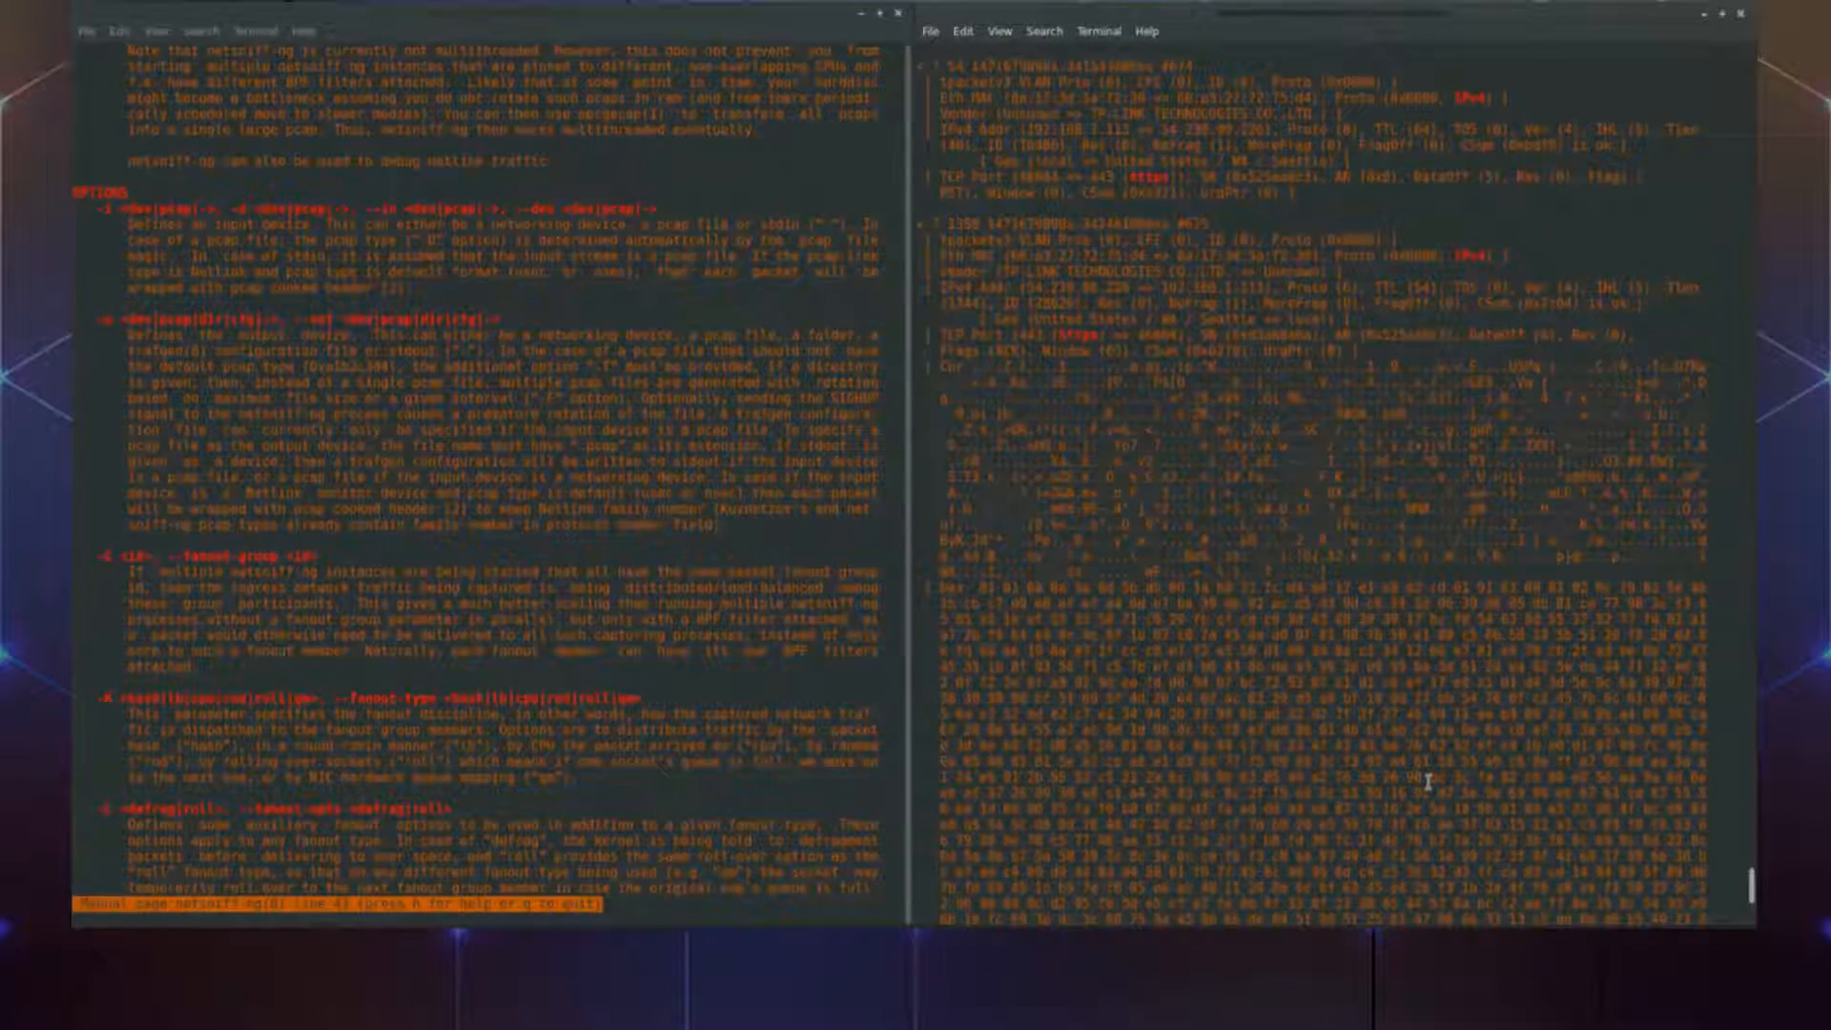
scroll("down", 3)
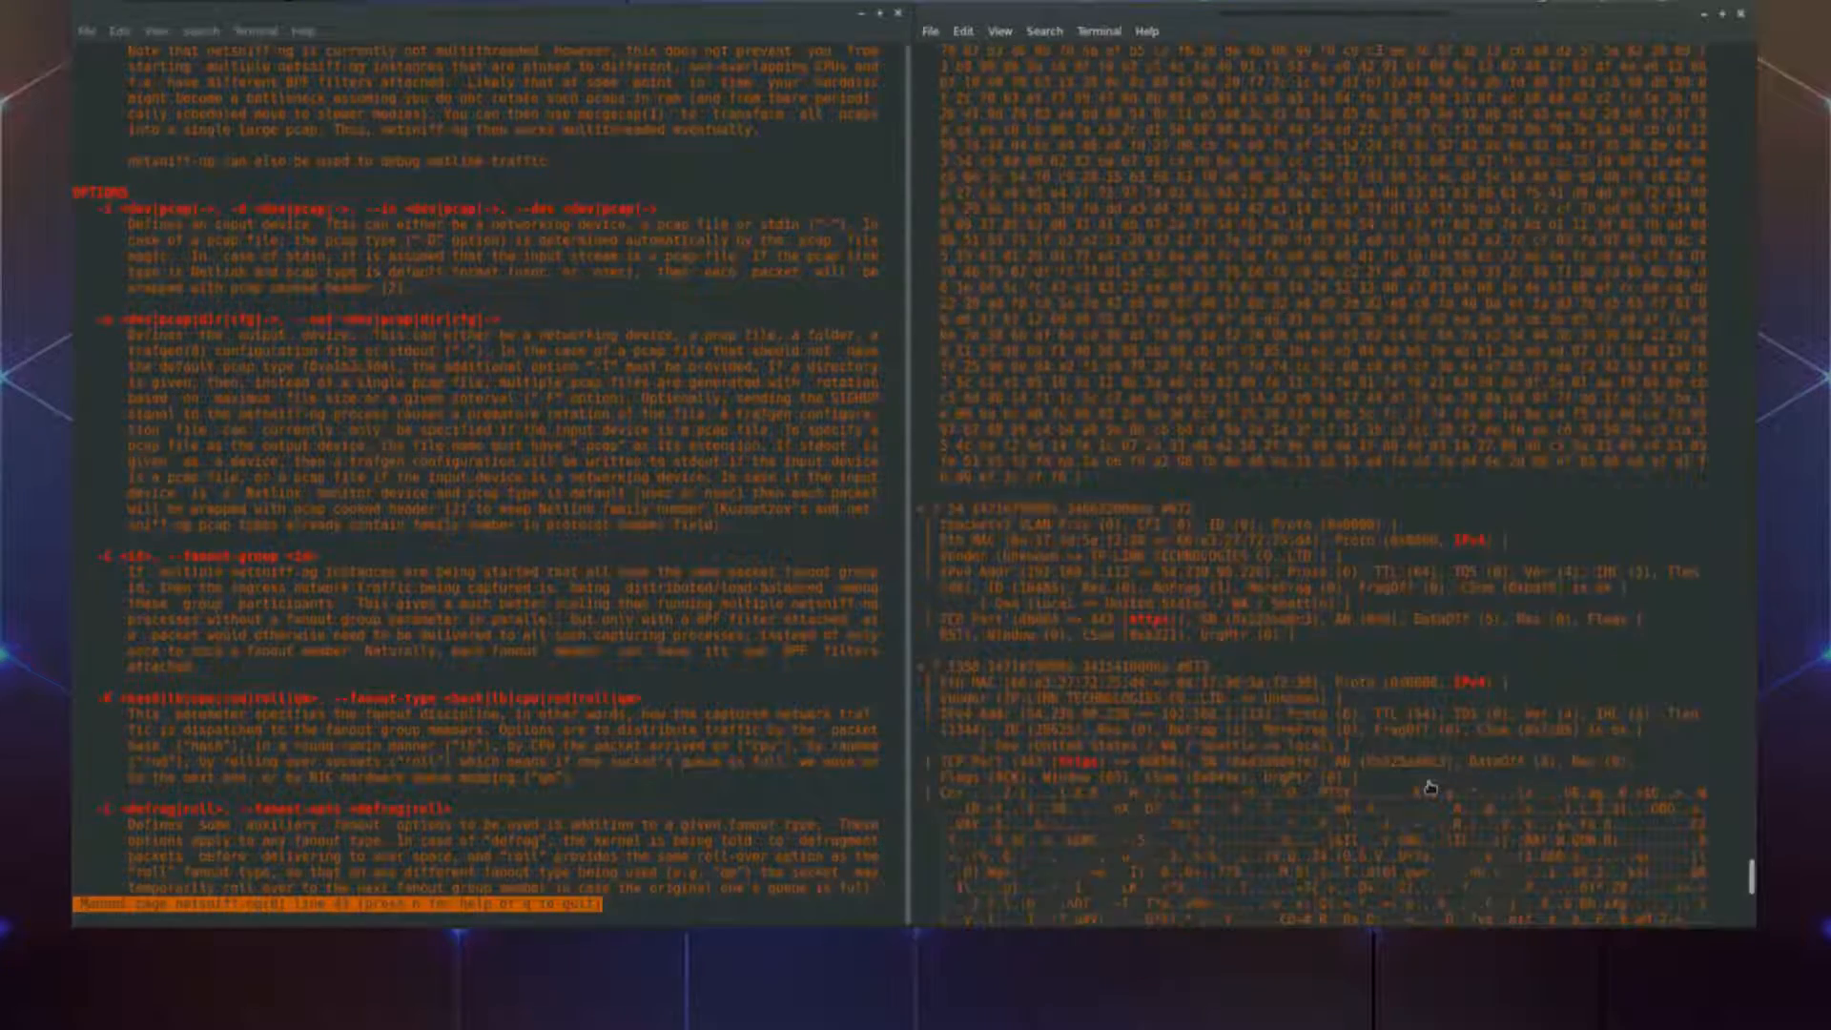